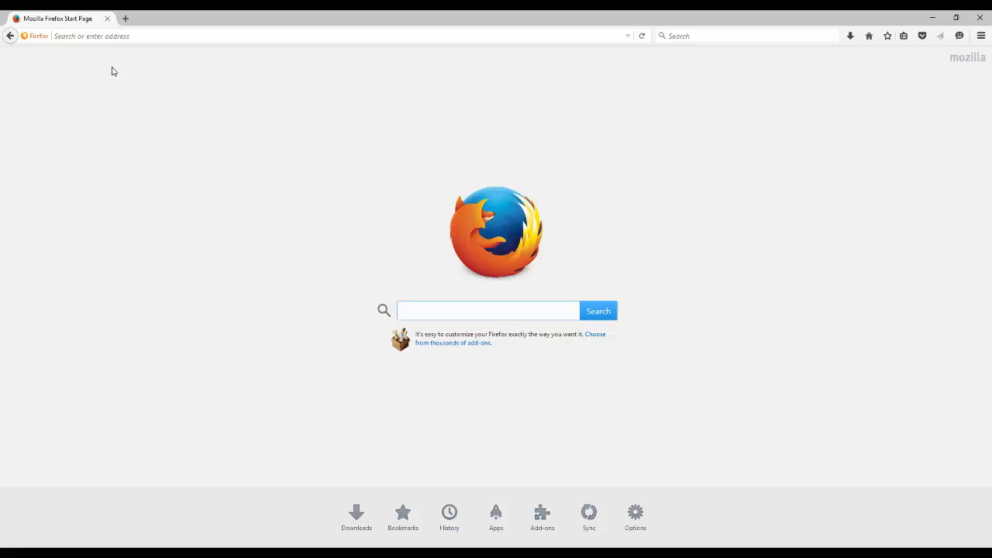
# Activate the empty address field on the Firefox start page.
pyautogui.click(488, 310)
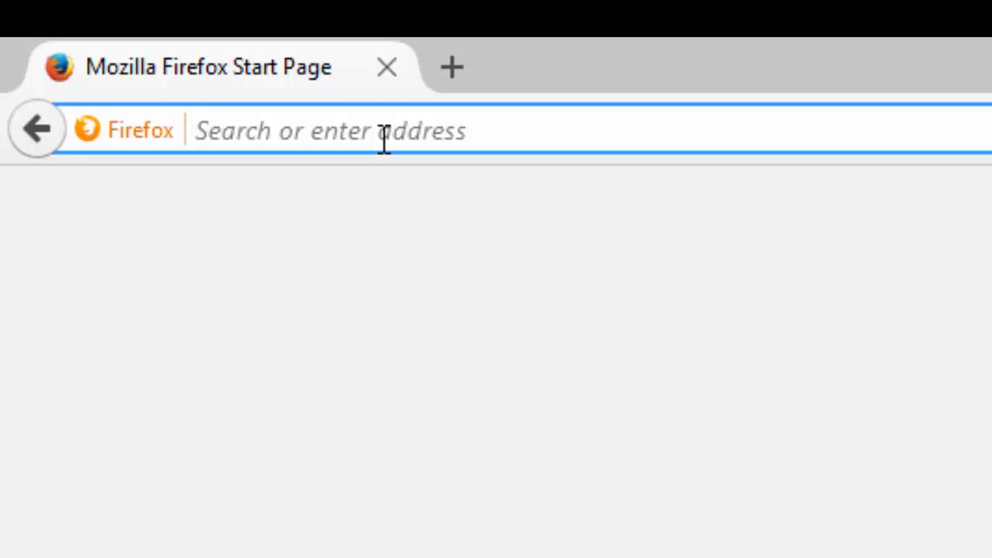
pyautogui.write('https')
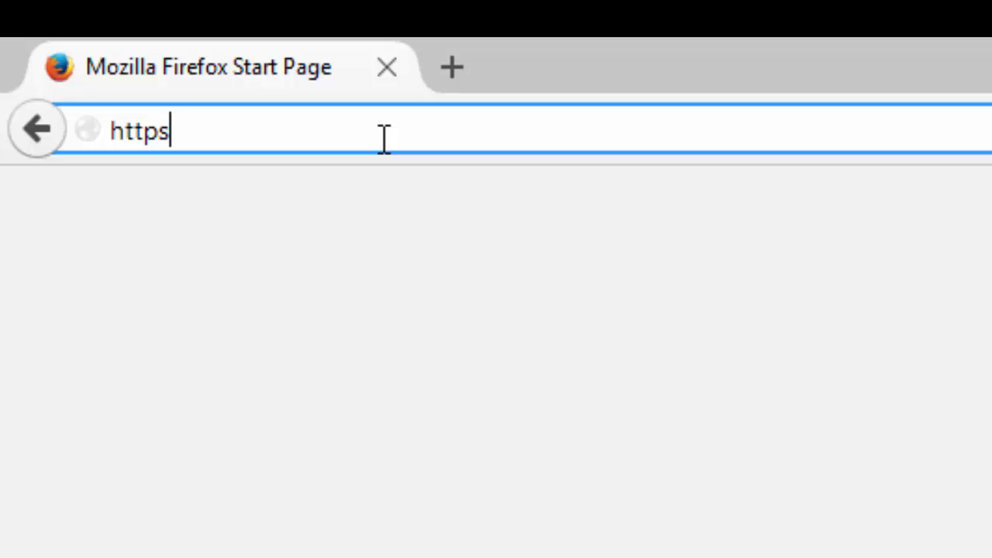
pyautogui.write(':')
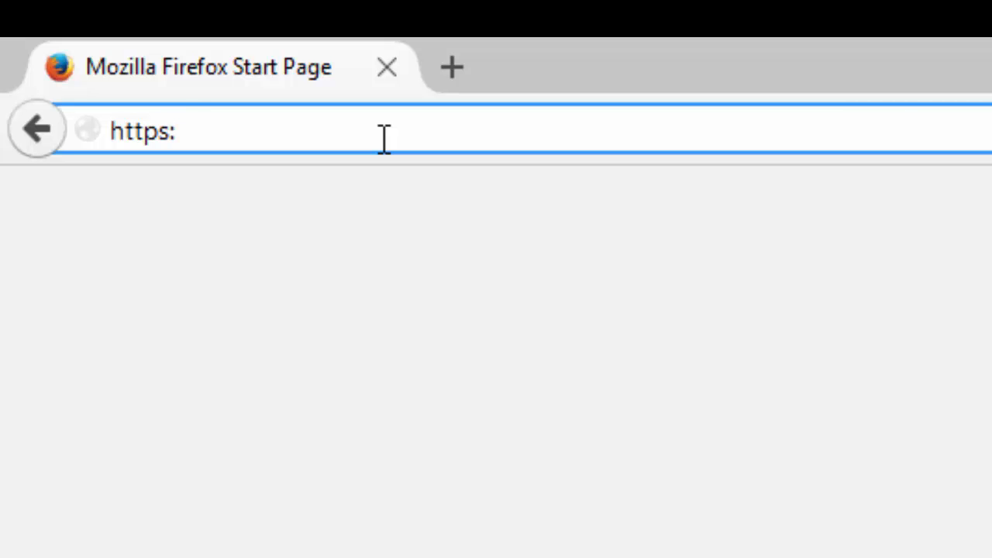
pyautogui.write('//')
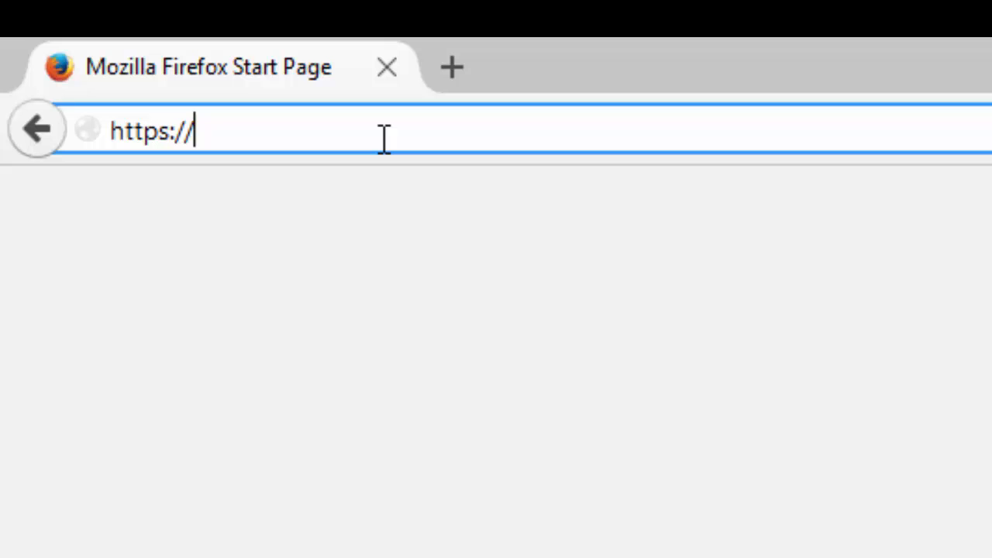
pyautogui.write('www.')
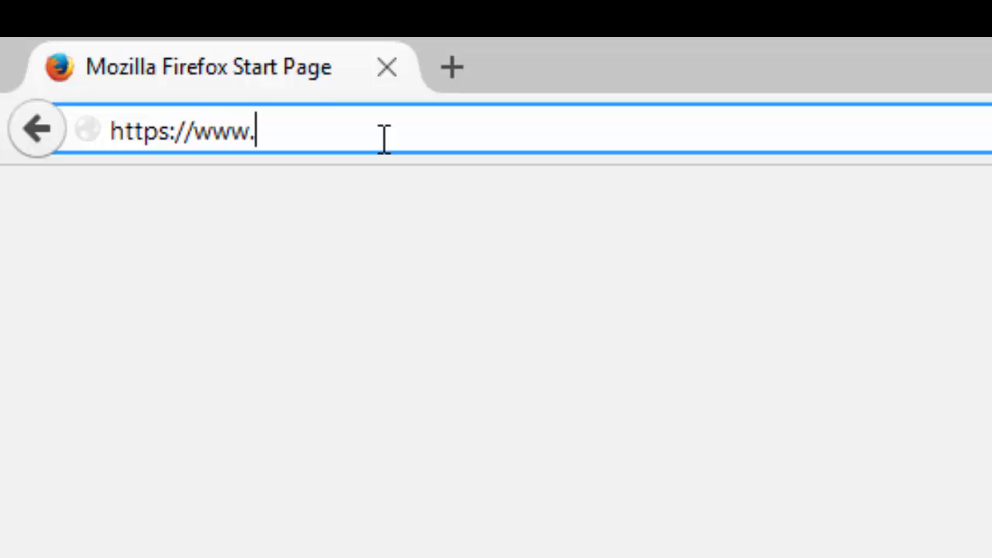
pyautogui.write('exampl')
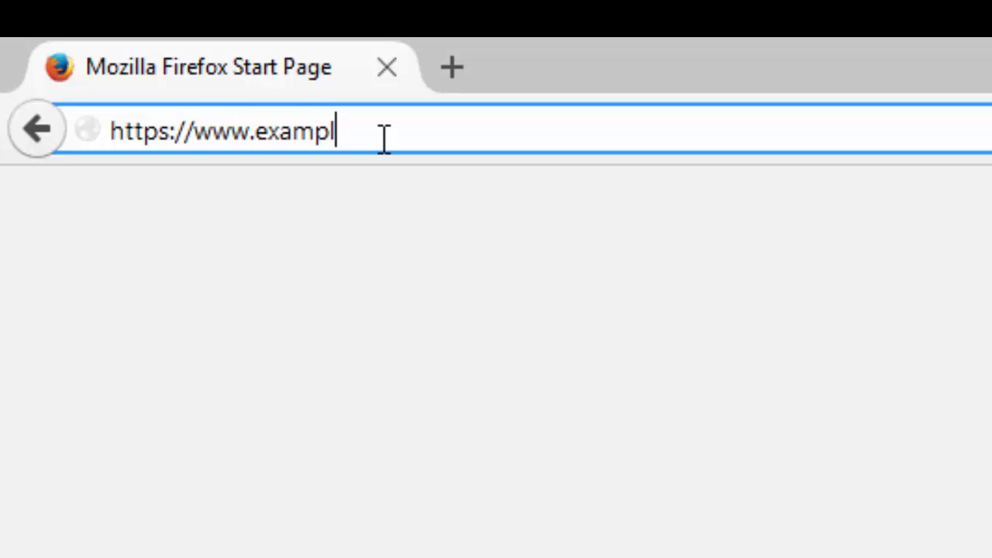
pyautogui.write('e.com')
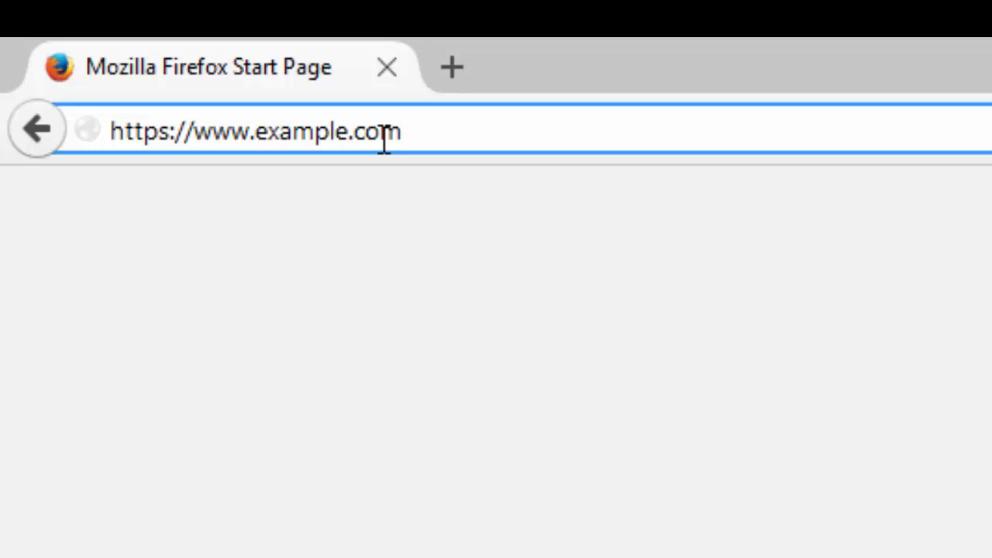
pyautogui.write('/')
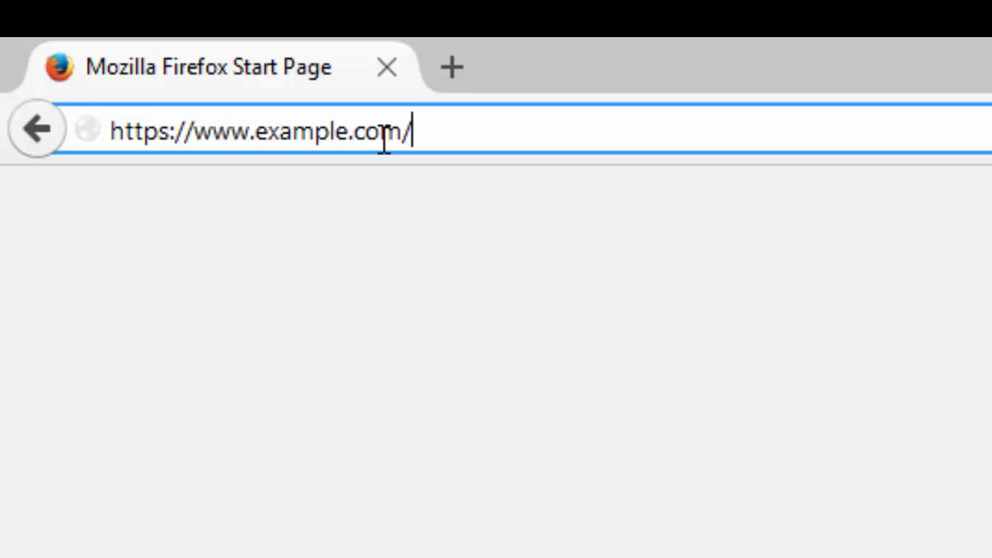
pyautogui.write('webmail')
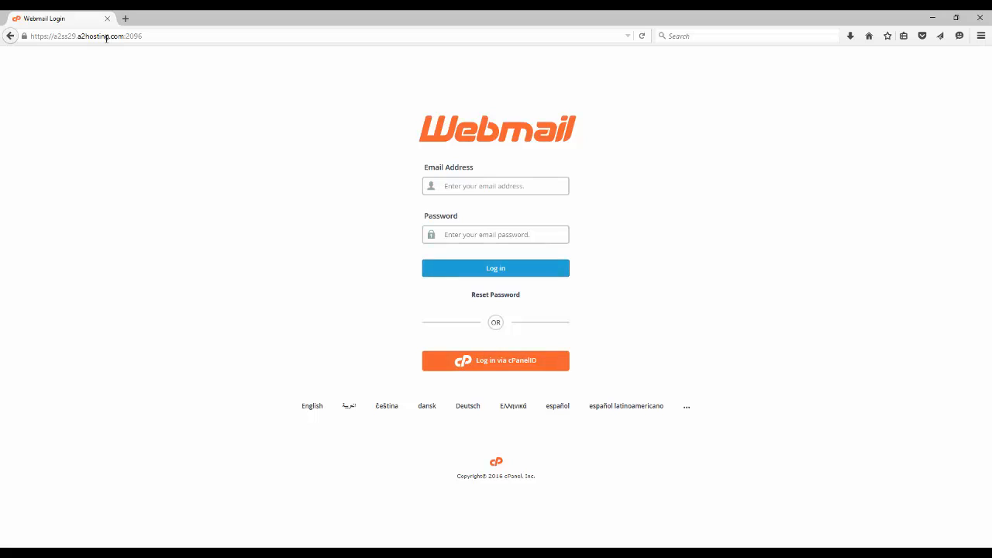
pyautogui.click(496, 186)
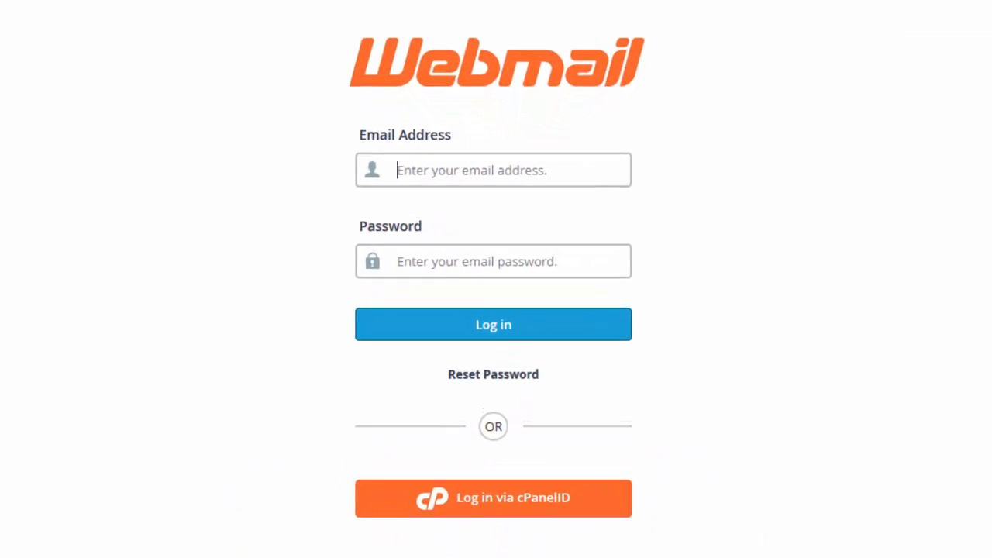
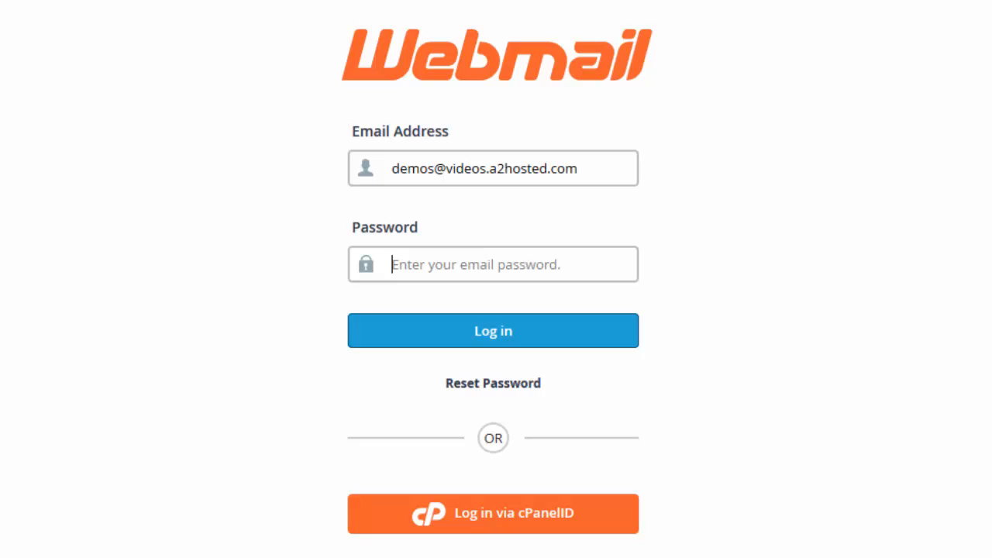
pyautogui.write('password')
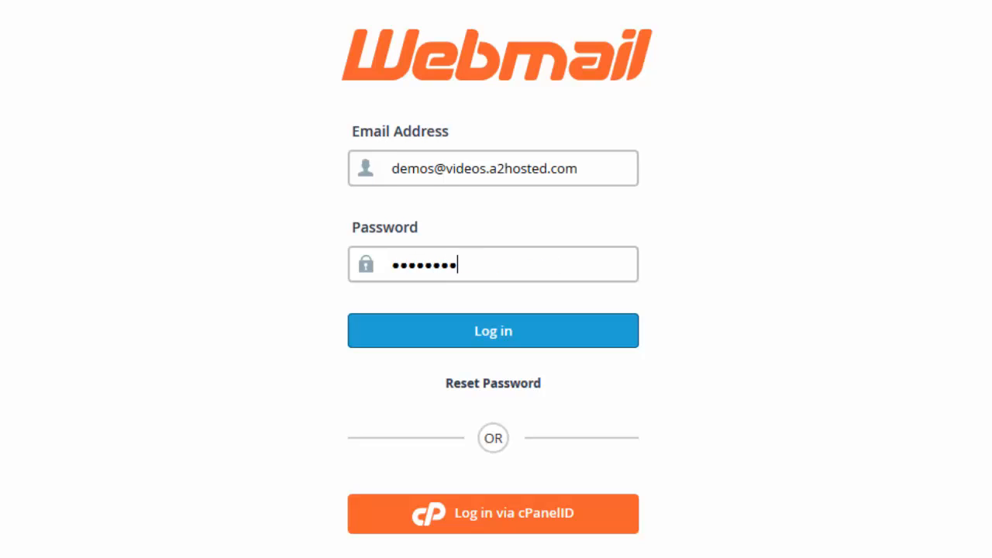
pyautogui.write('••')
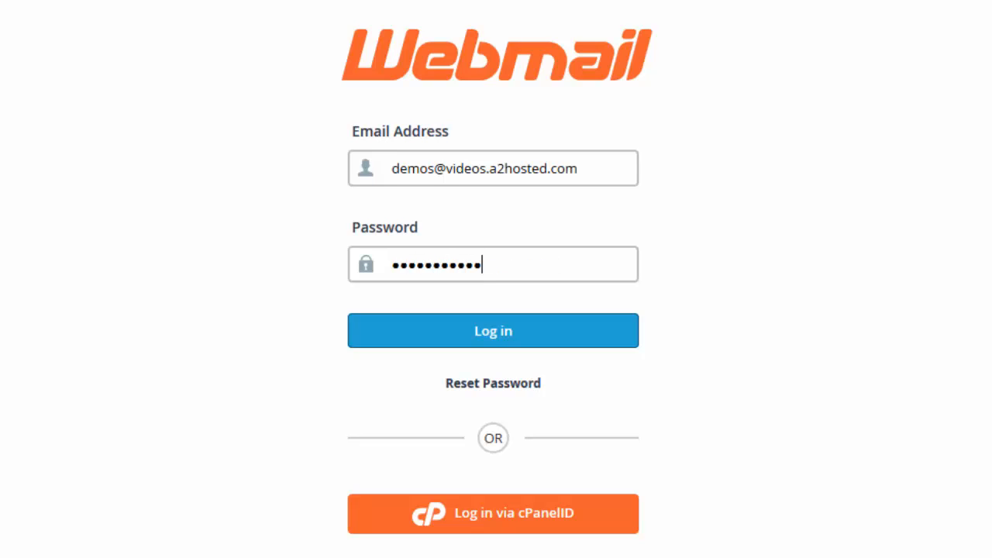
pyautogui.click(494, 331)
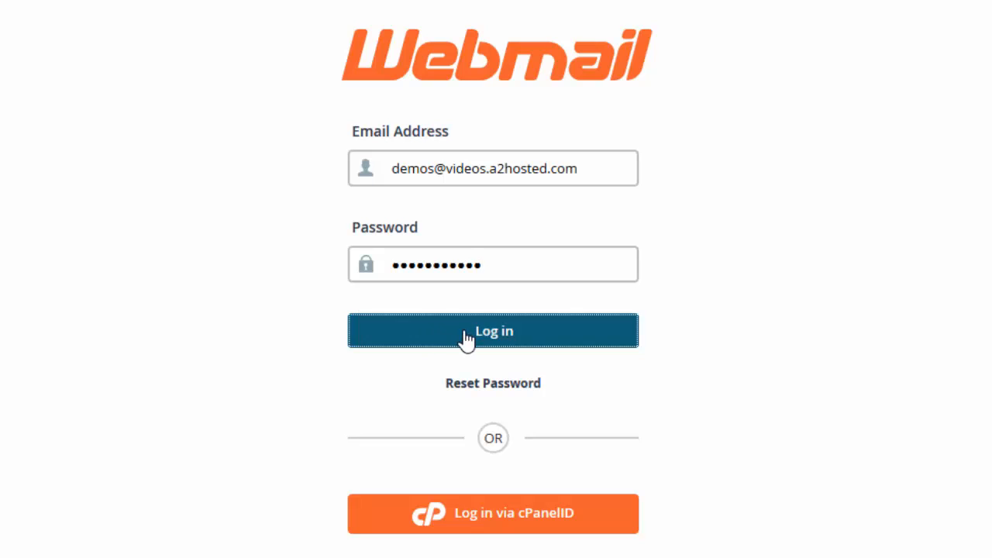
pyautogui.click(493, 331)
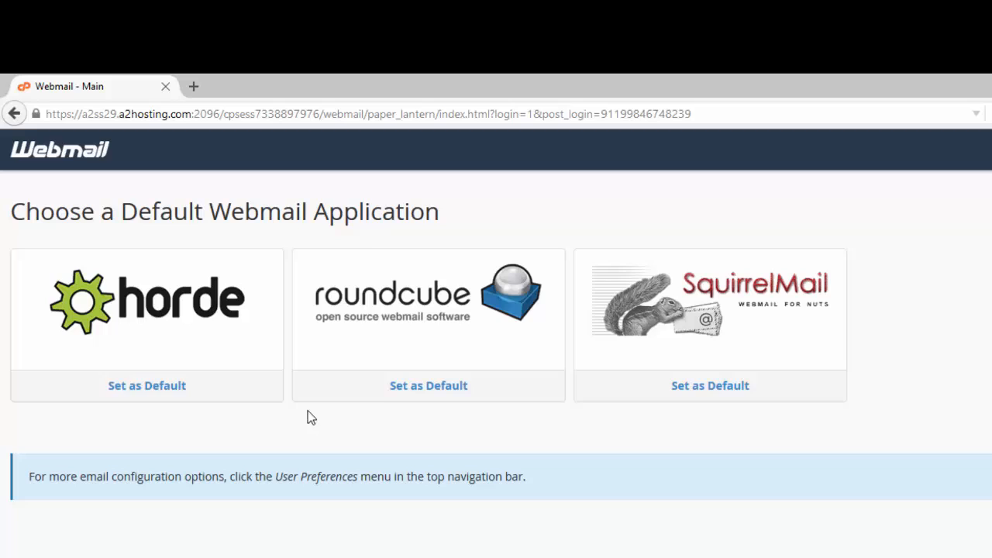
pyautogui.moveTo(196, 318)
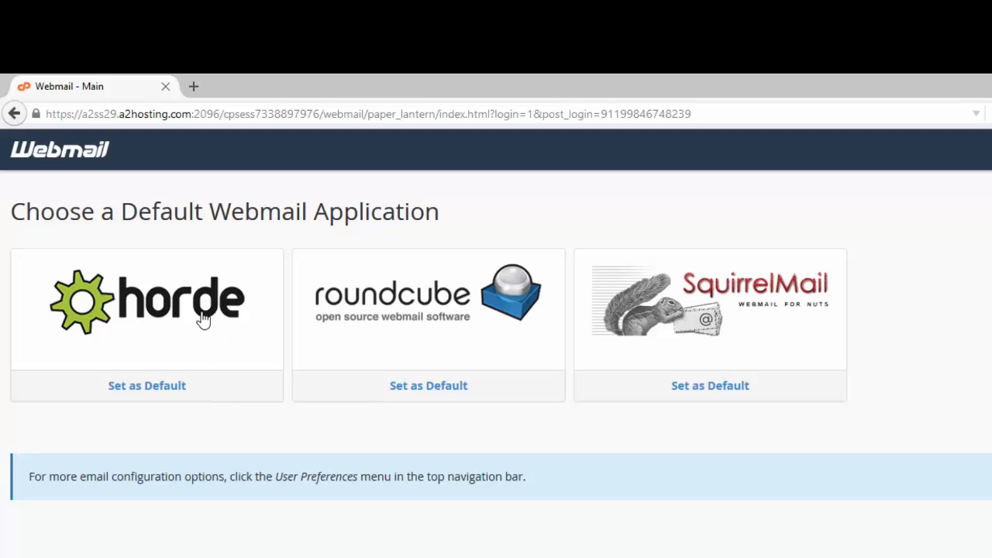
pyautogui.moveTo(634, 331)
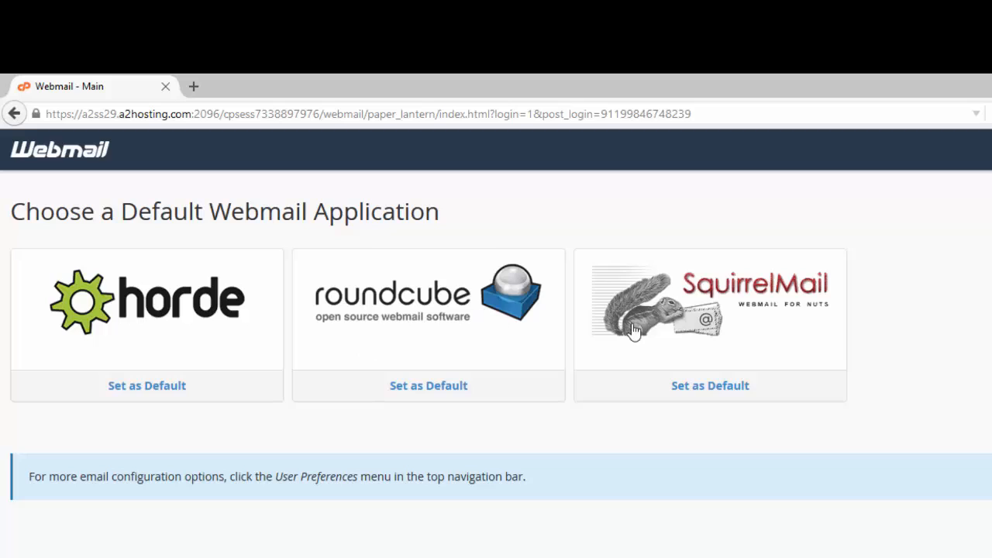
pyautogui.moveTo(775, 317)
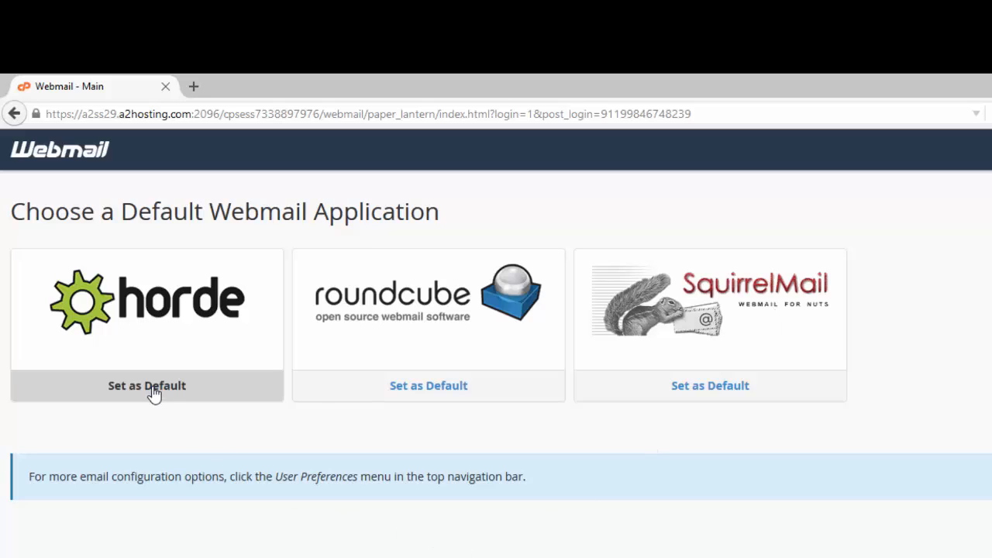
pyautogui.moveTo(427, 385)
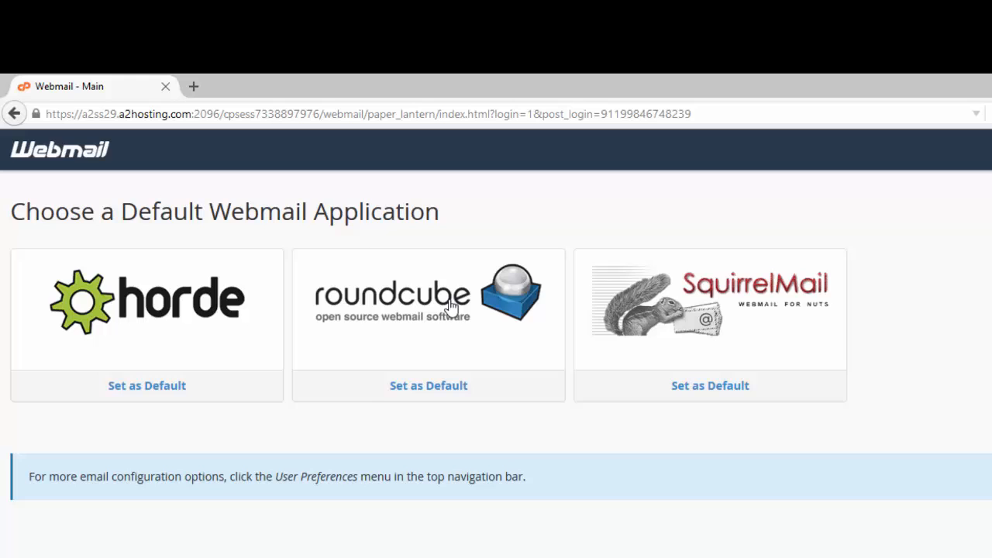
pyautogui.moveTo(170, 329)
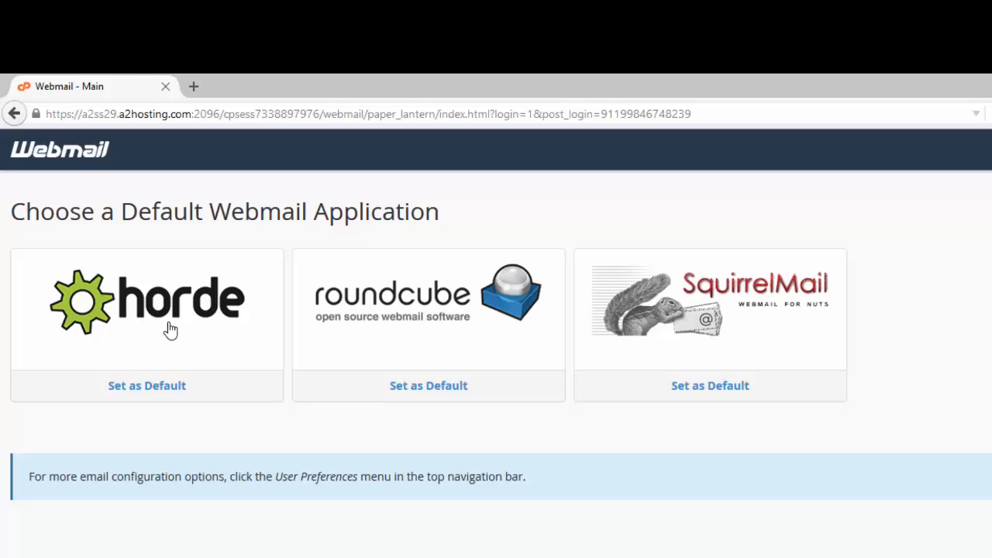
pyautogui.moveTo(178, 316)
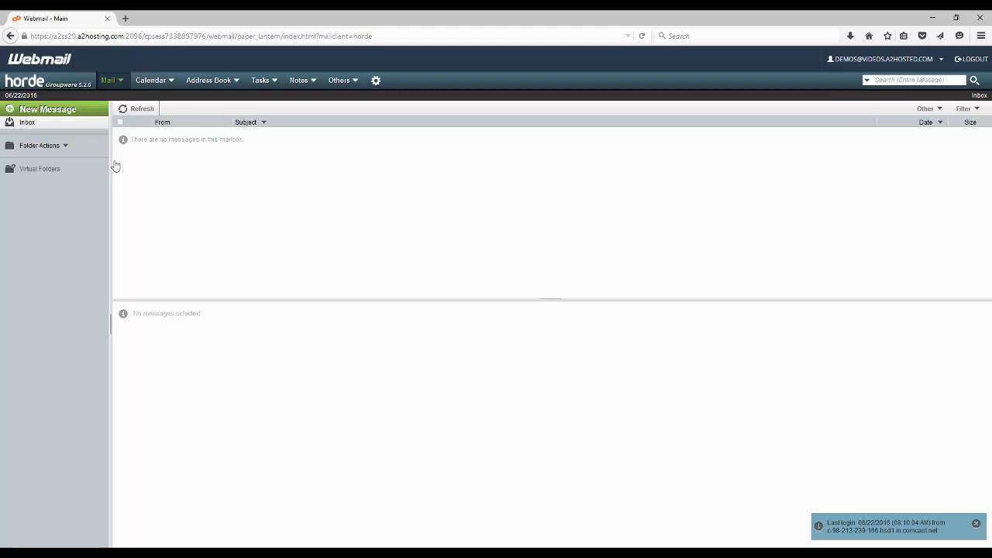
pyautogui.moveTo(152, 176)
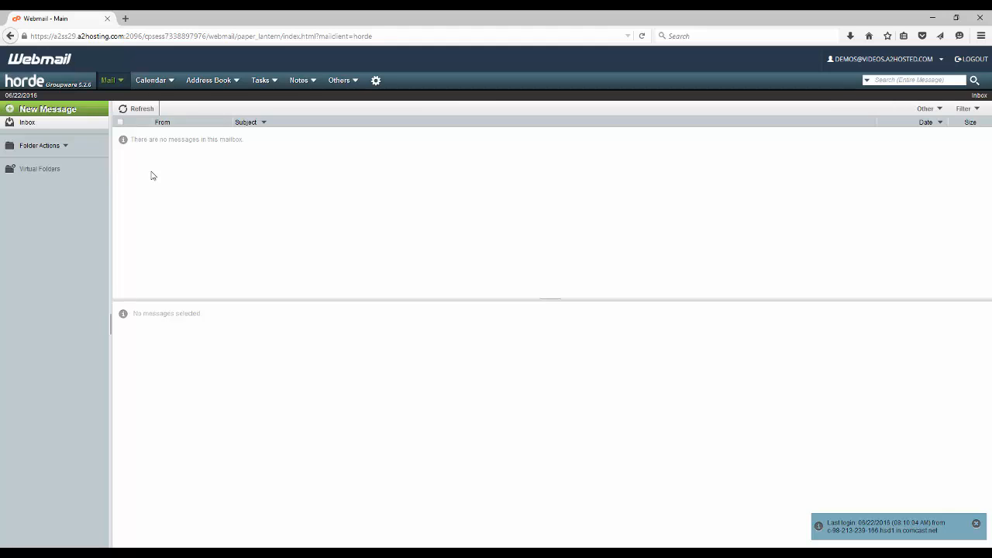
pyautogui.moveTo(181, 179)
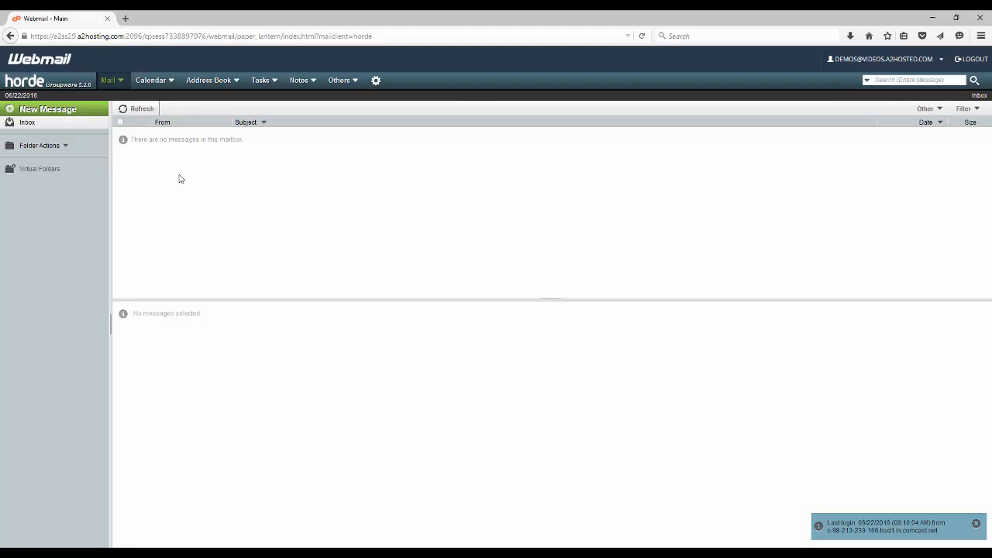
# Dismiss the last-login notice over Horde's empty inbox.
pyautogui.click(976, 522)
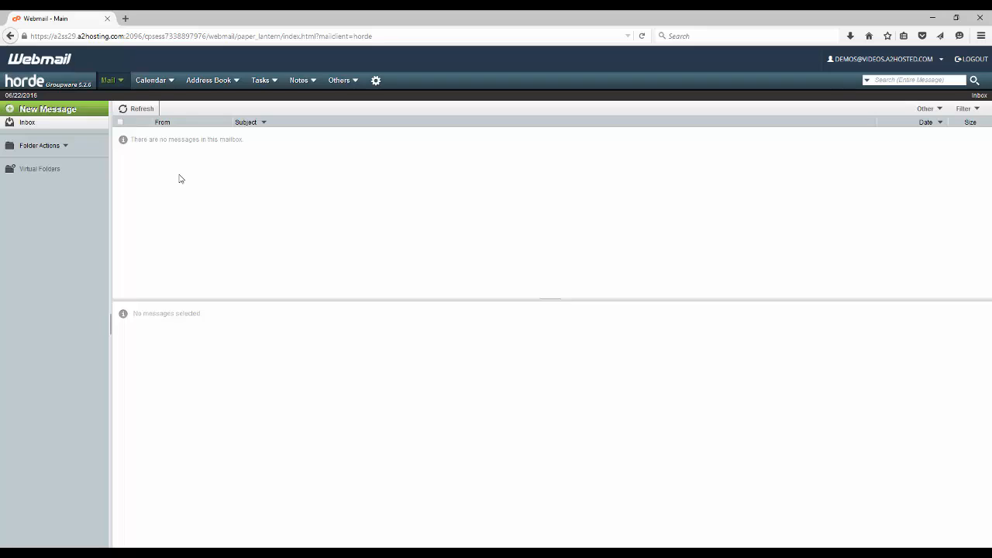
pyautogui.moveTo(170, 157)
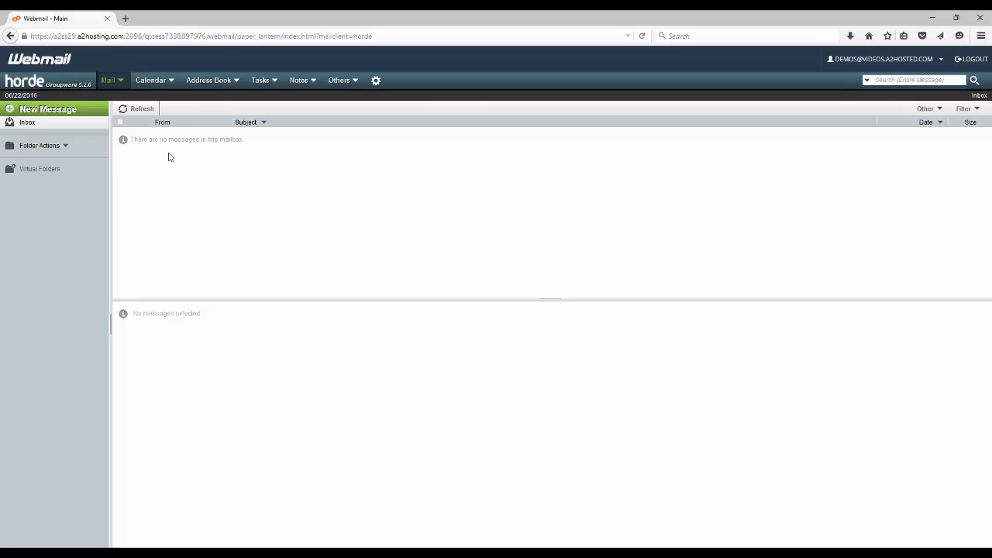
pyautogui.moveTo(140, 152)
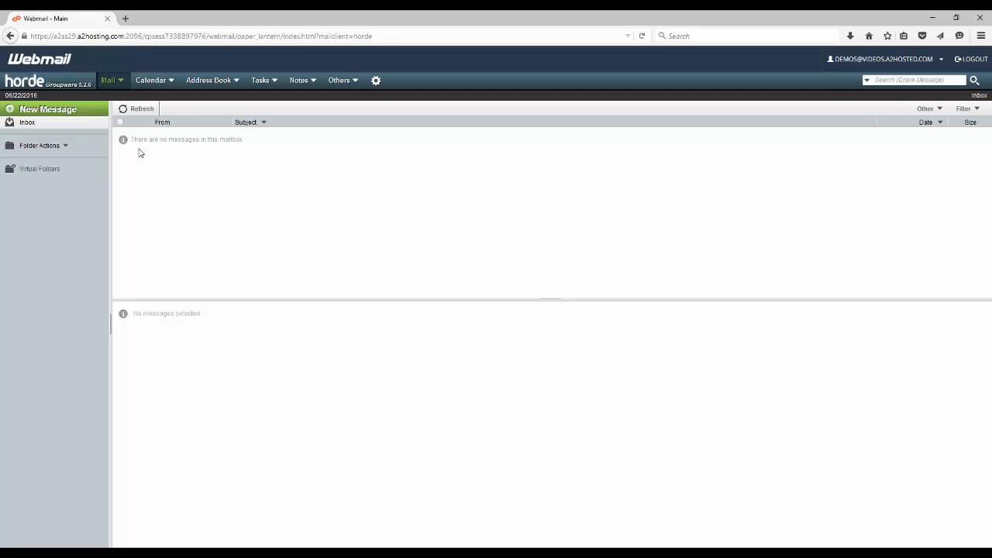
pyautogui.moveTo(258, 186)
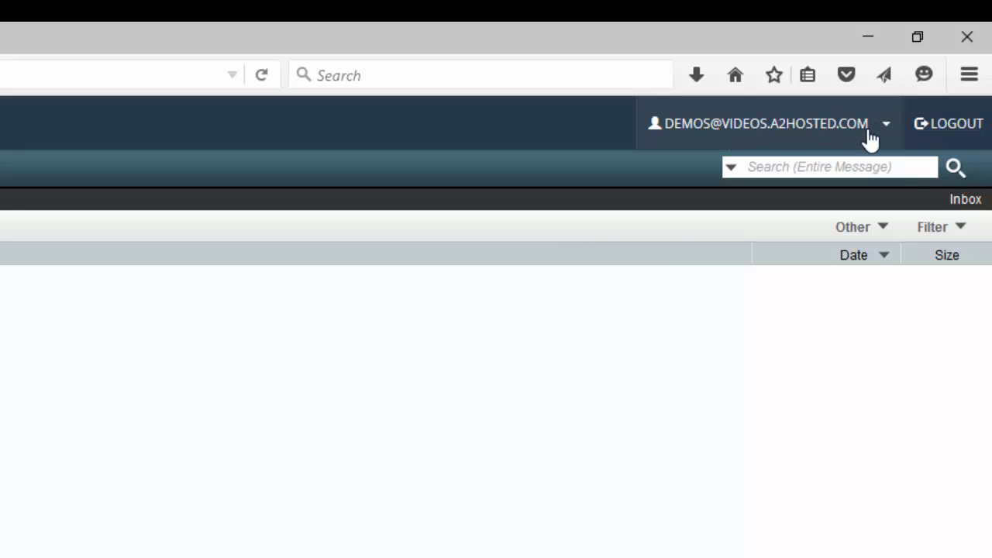
# Open the account email dropdown listing Horde, Roundcube, SquirrelMail and account options.
pyautogui.click(886, 123)
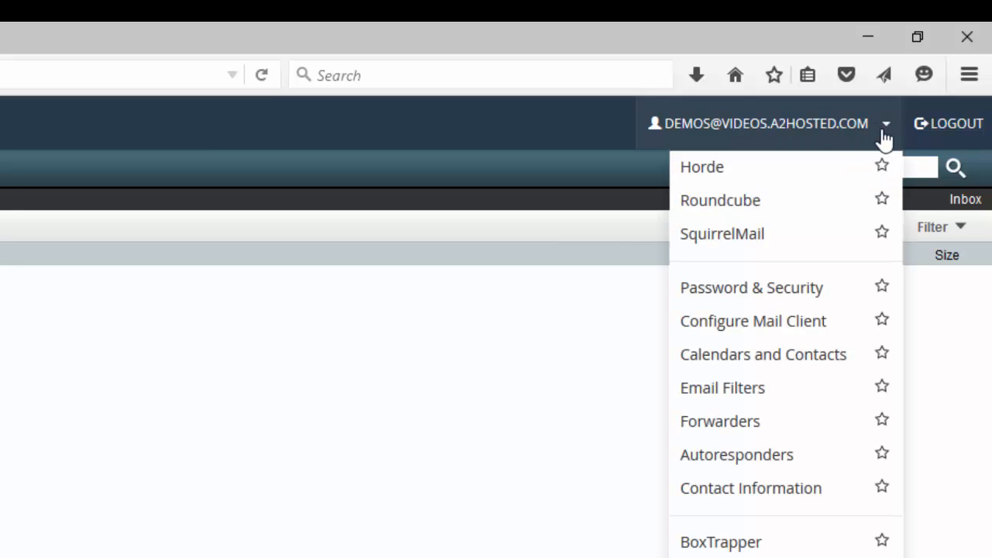
pyautogui.moveTo(720, 200)
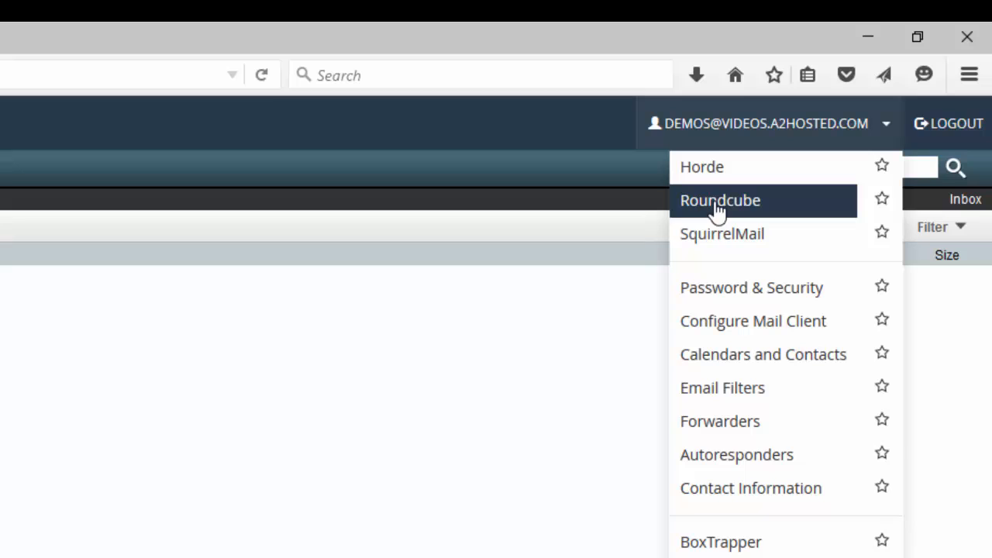
pyautogui.moveTo(701, 167)
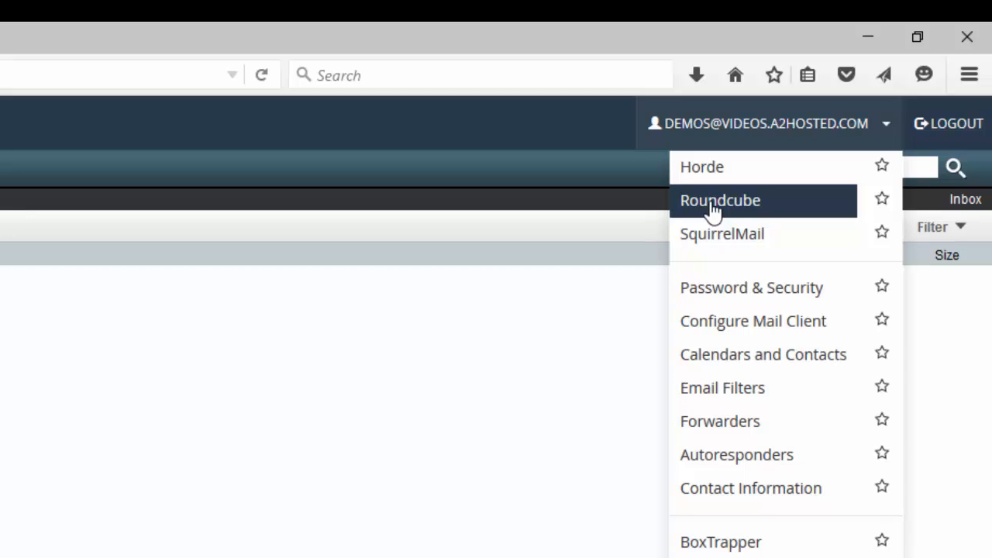
pyautogui.moveTo(717, 201)
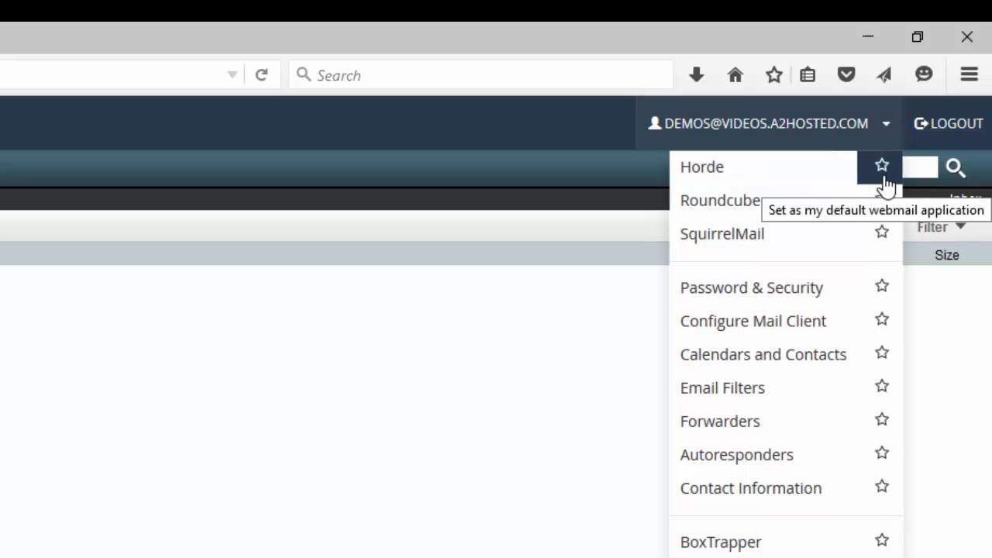
pyautogui.moveTo(834, 189)
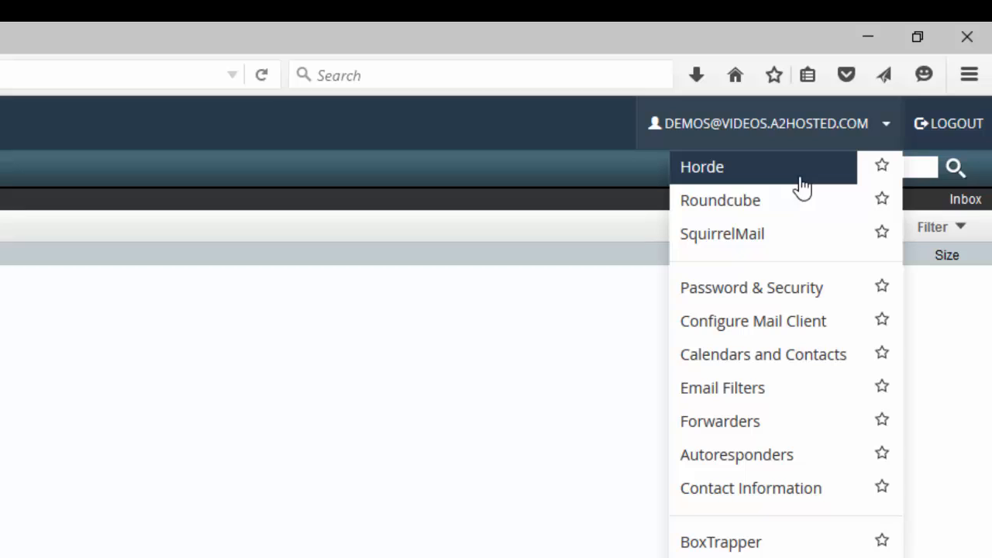
pyautogui.moveTo(527, 363)
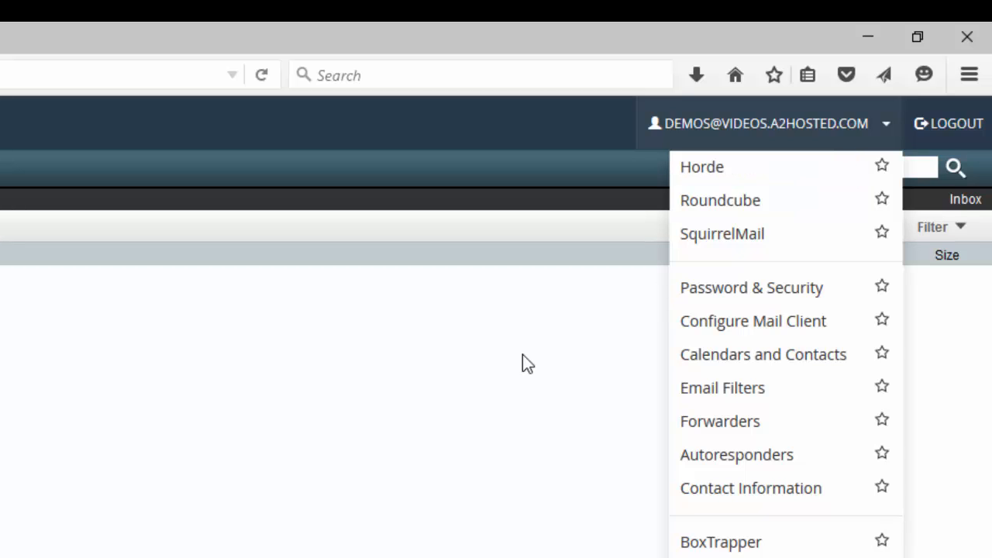
pyautogui.moveTo(445, 395)
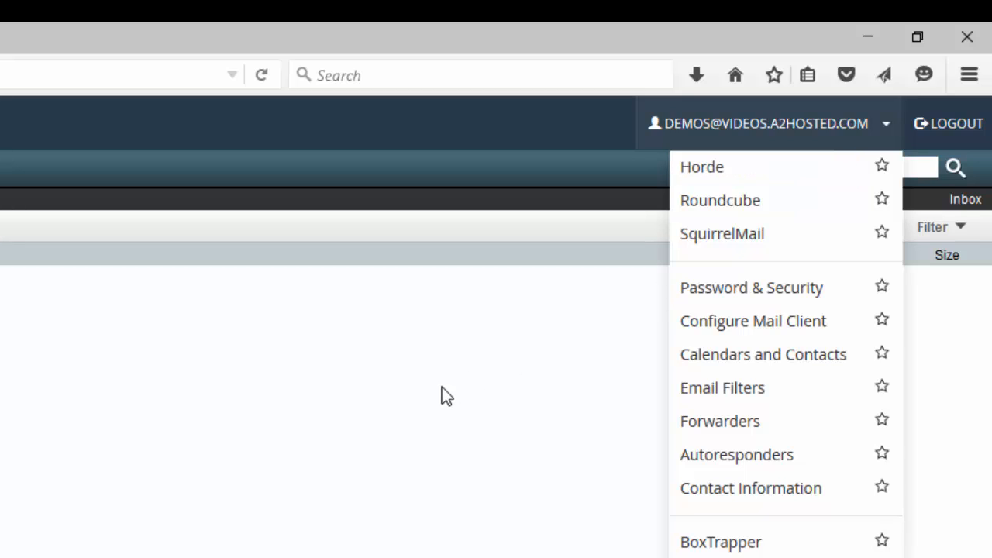
pyautogui.moveTo(6, 489)
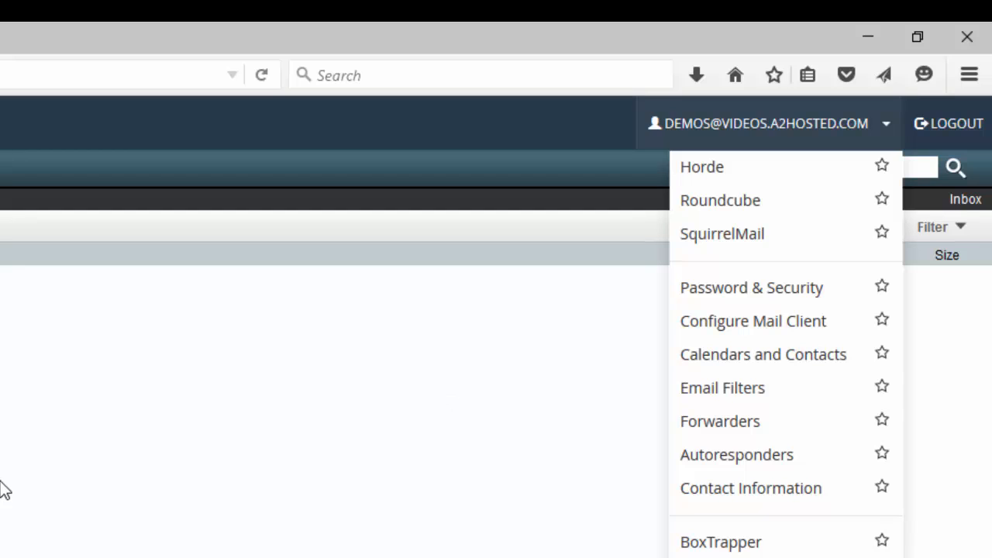